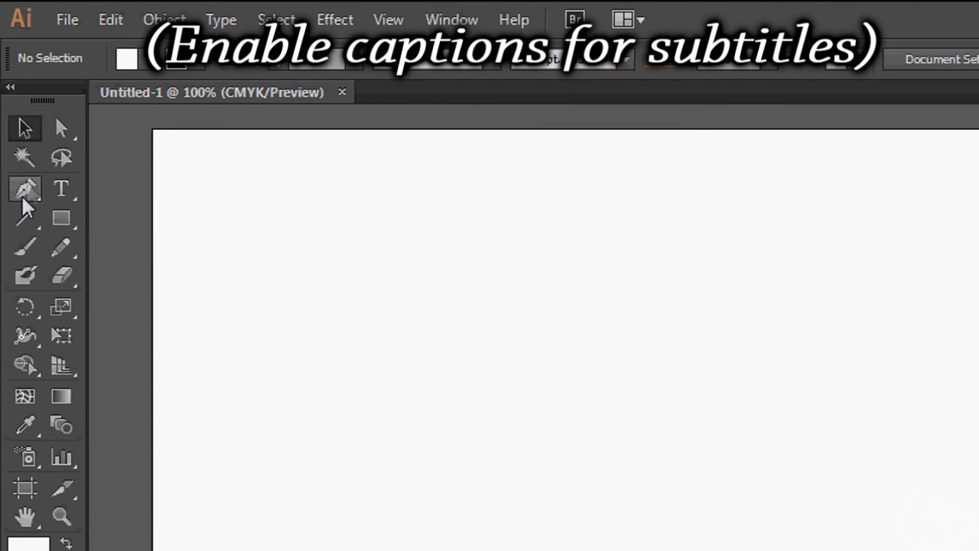
- Select the Pen Tool (P) from the pen tools flyout in the Tools panel
left_click(25, 188)
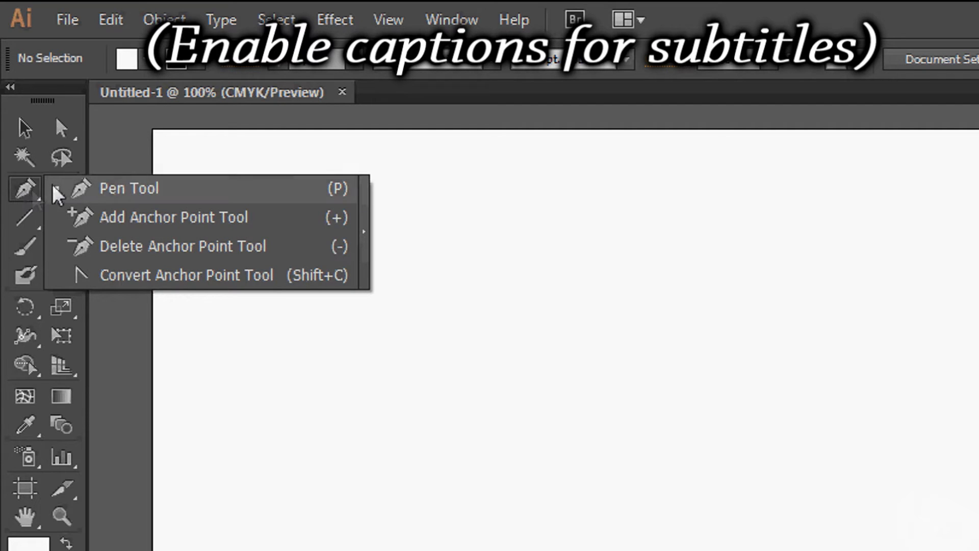
left_click(129, 188)
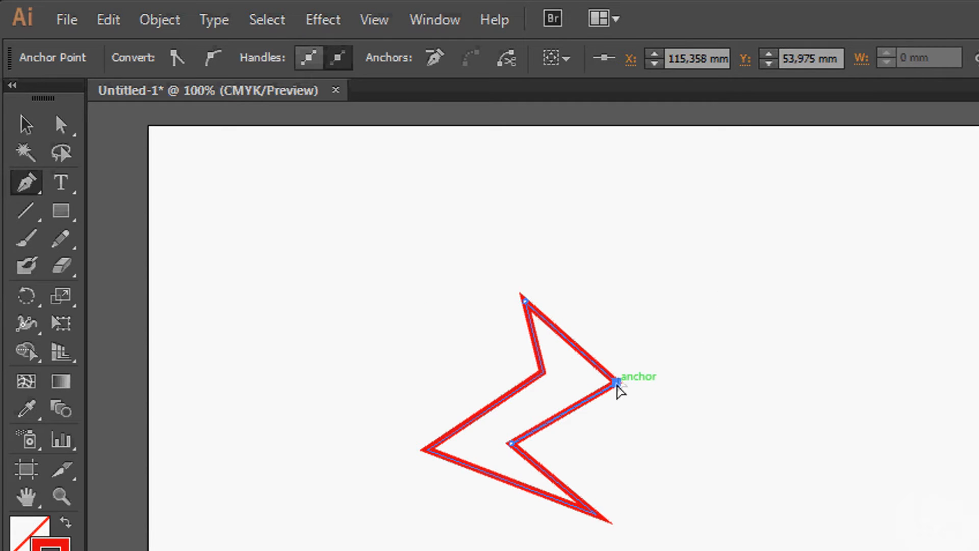
- Curve the right, leftmost and inner upper corners of the red zigzag path, then deselect it
left_click_drag(615, 381, 615, 503)
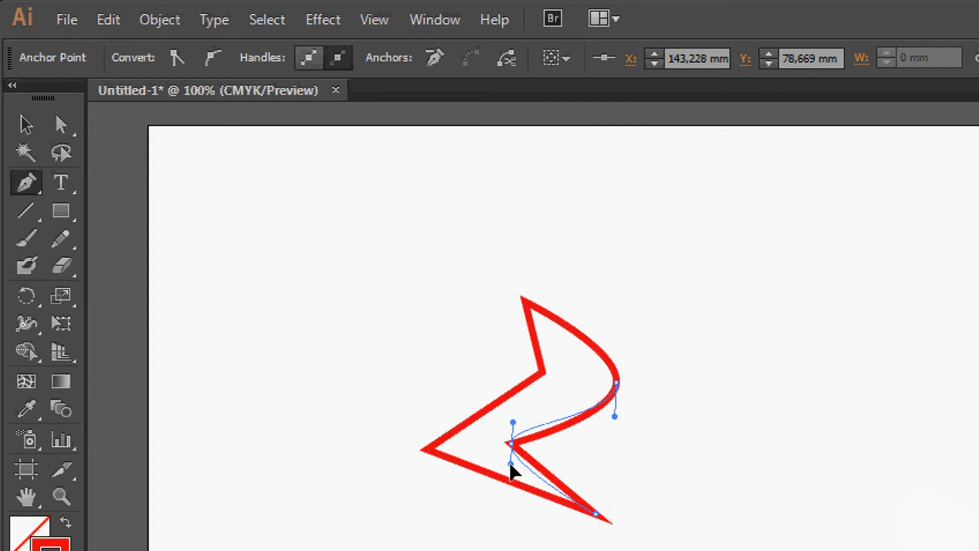
left_click_drag(511, 444, 427, 449)
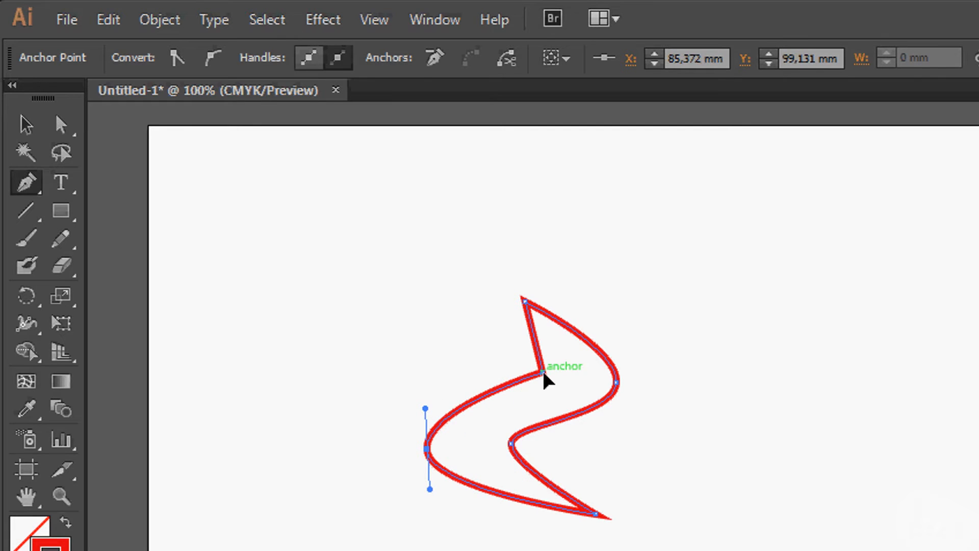
left_click_drag(544, 374, 568, 353)
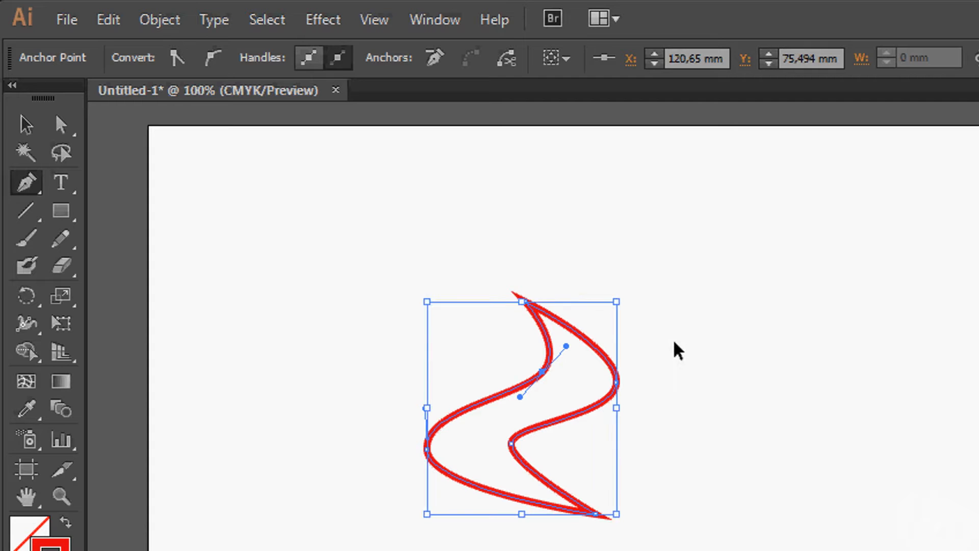
left_click(630, 466)
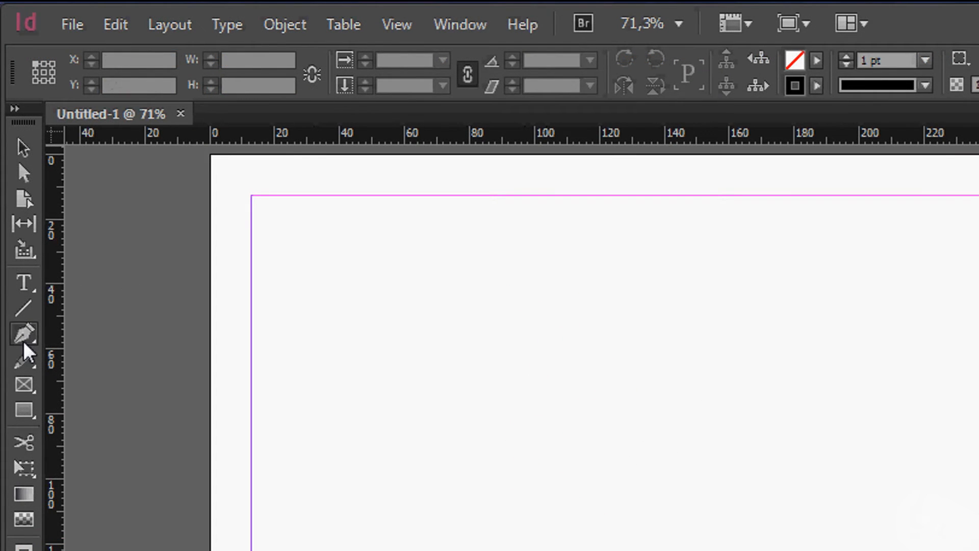
- Select InDesign's Pen Tool and place the first anchor point of a path on the page
left_click(23, 333)
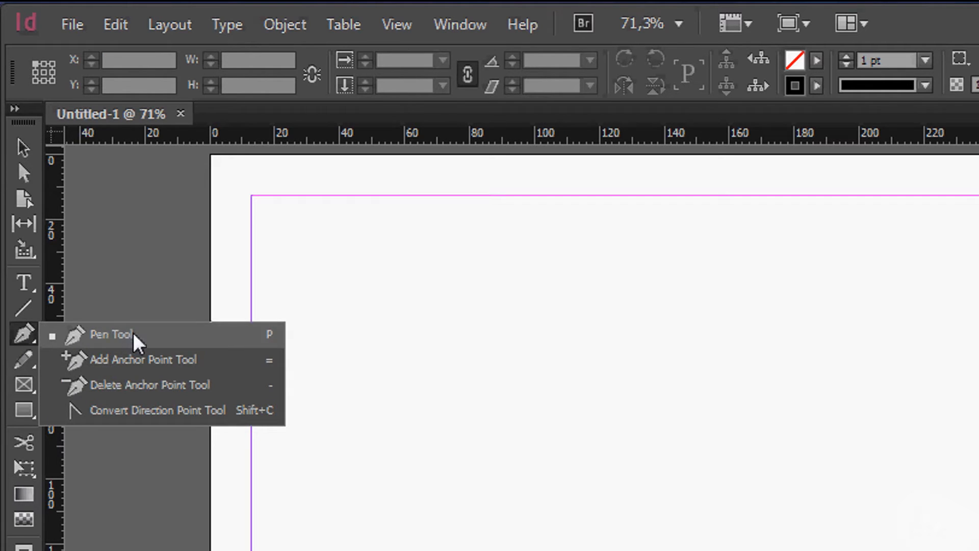
left_click(110, 334)
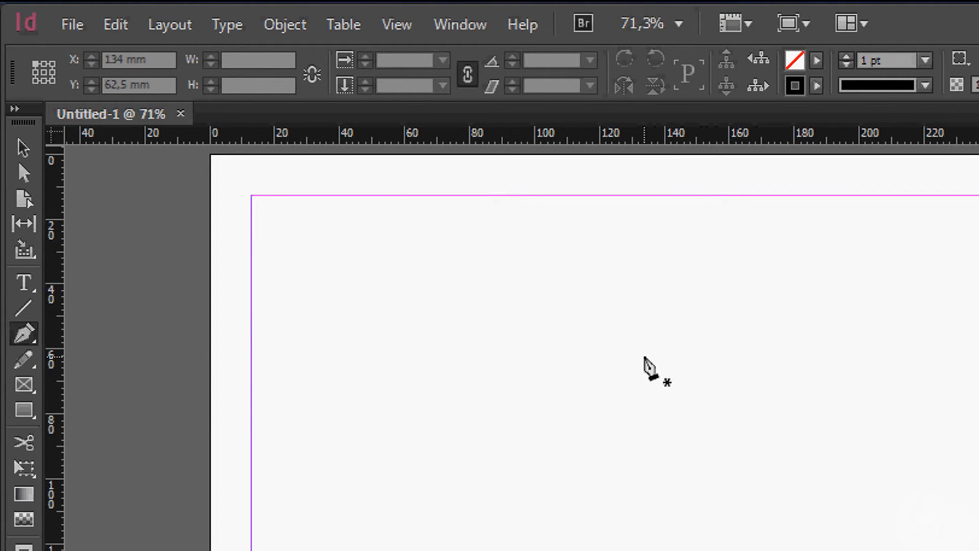
left_click(645, 363)
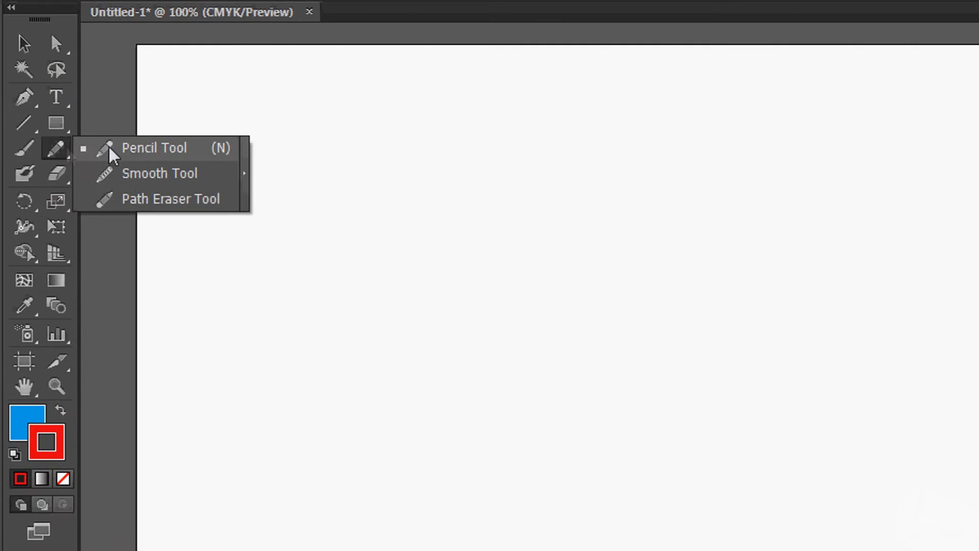
left_click(154, 147)
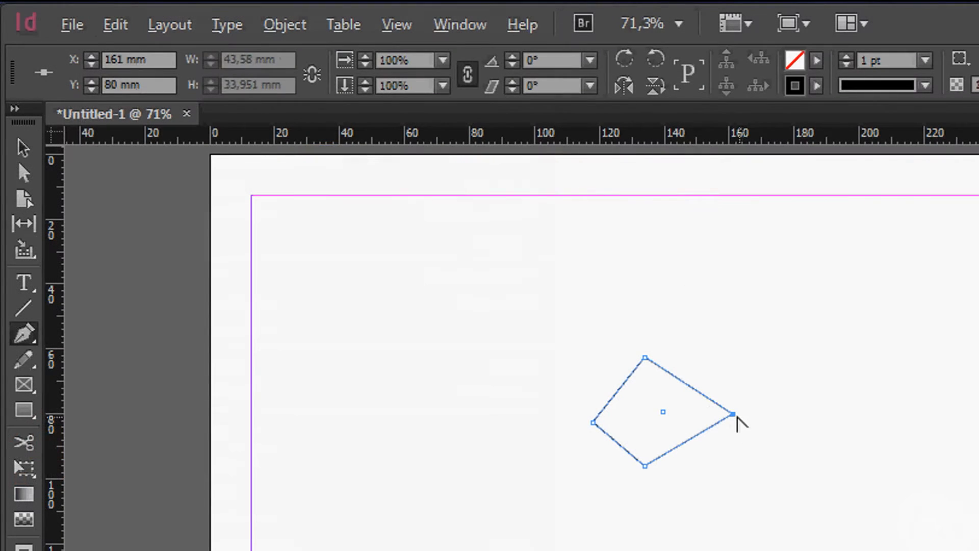
- Pull handles from the diamond's right and left anchors so its sides bend into smooth curves
left_click_drag(733, 415, 733, 465)
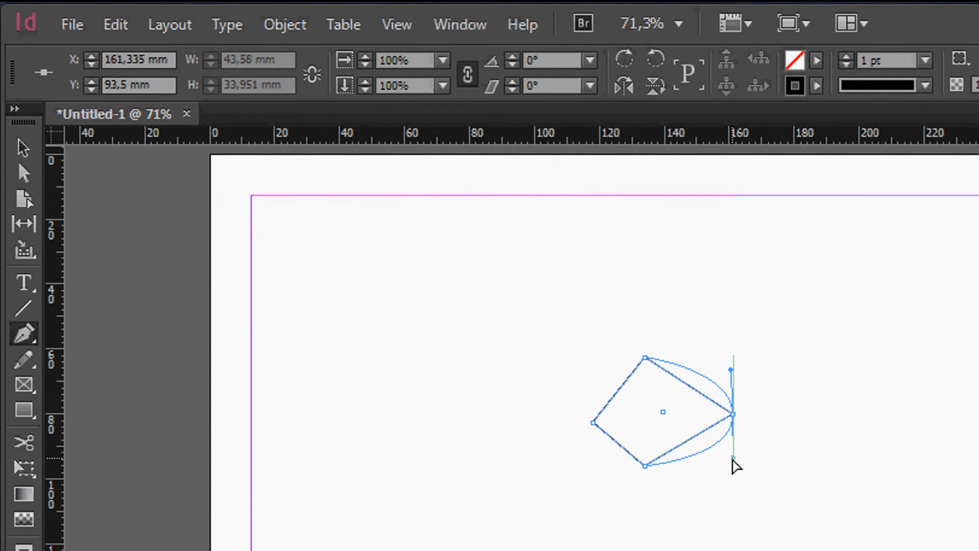
left_click_drag(733, 412, 594, 419)
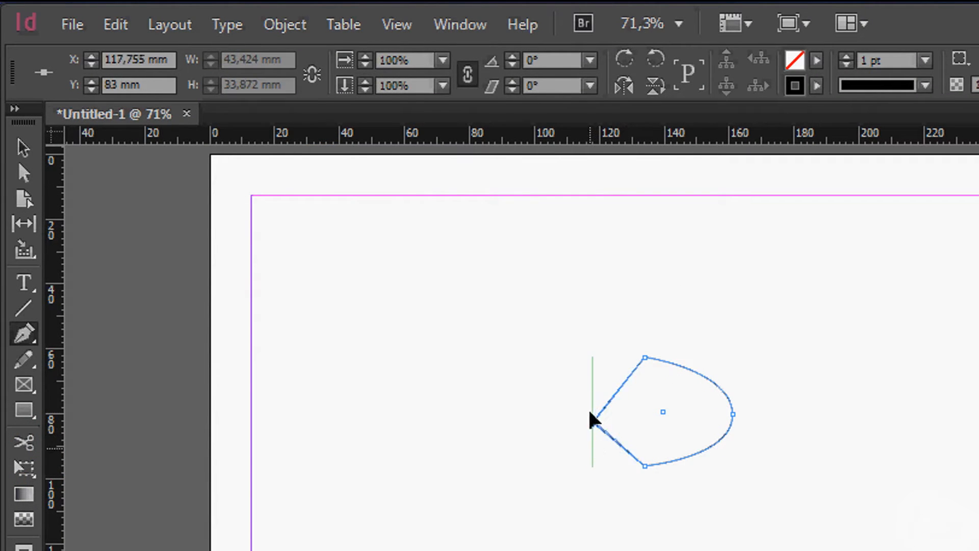
left_click_drag(592, 412, 592, 438)
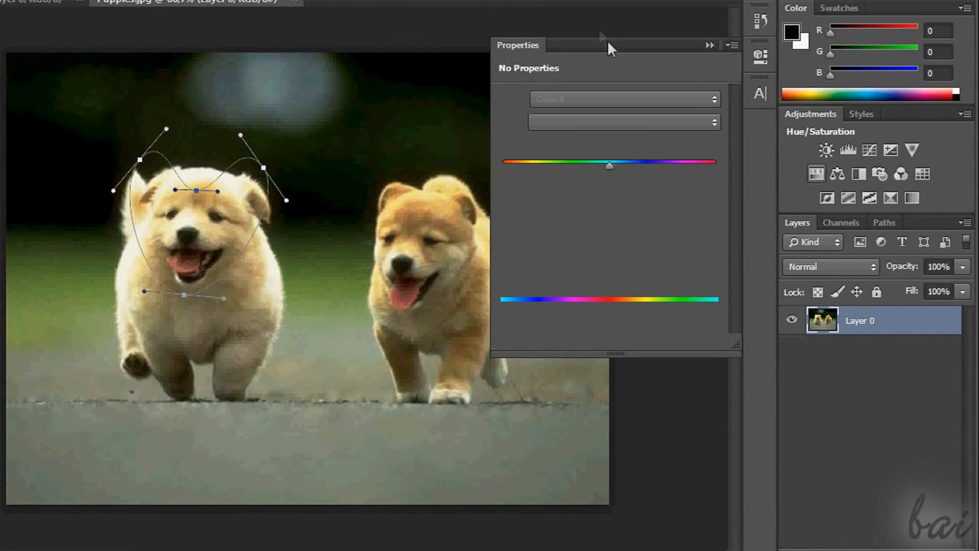
- Move the Properties panel aside from the puppy photo
left_click_drag(609, 164, 698, 164)
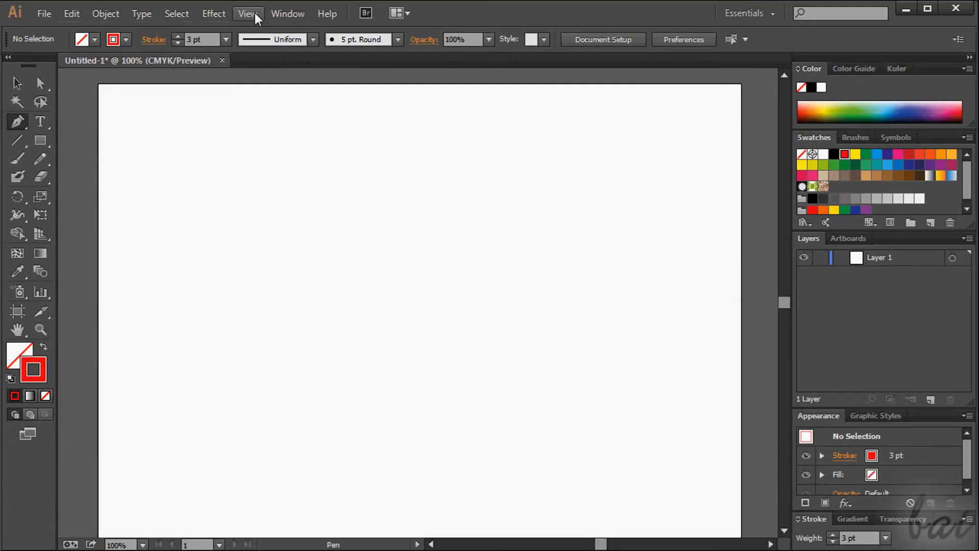
- Turn on View > Smart Guides and add an anchor point to the red path
left_click(248, 14)
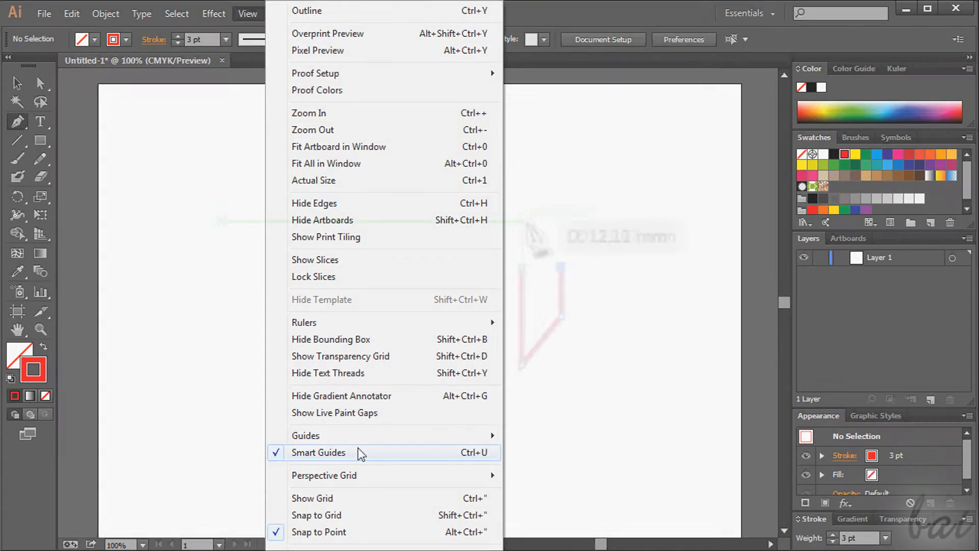
left_click(318, 452)
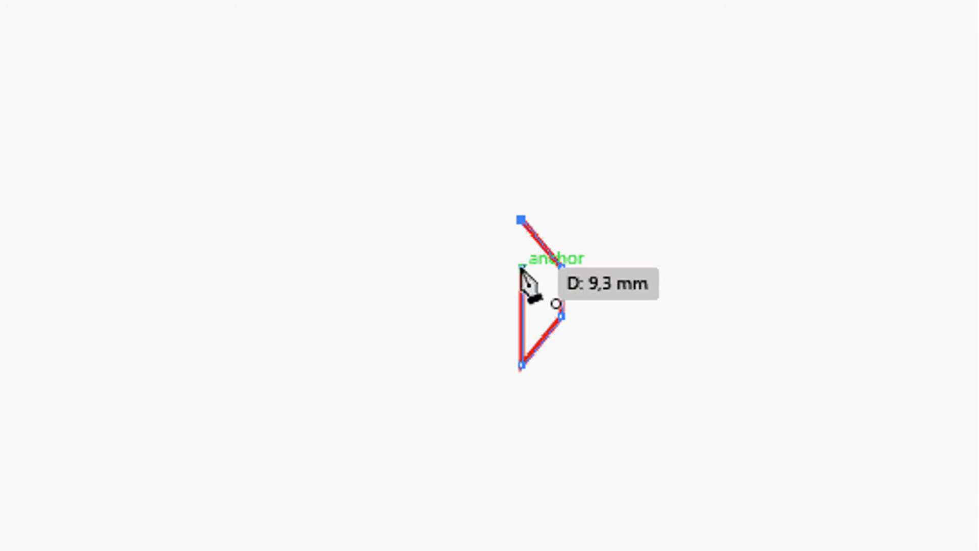
left_click(69, 194)
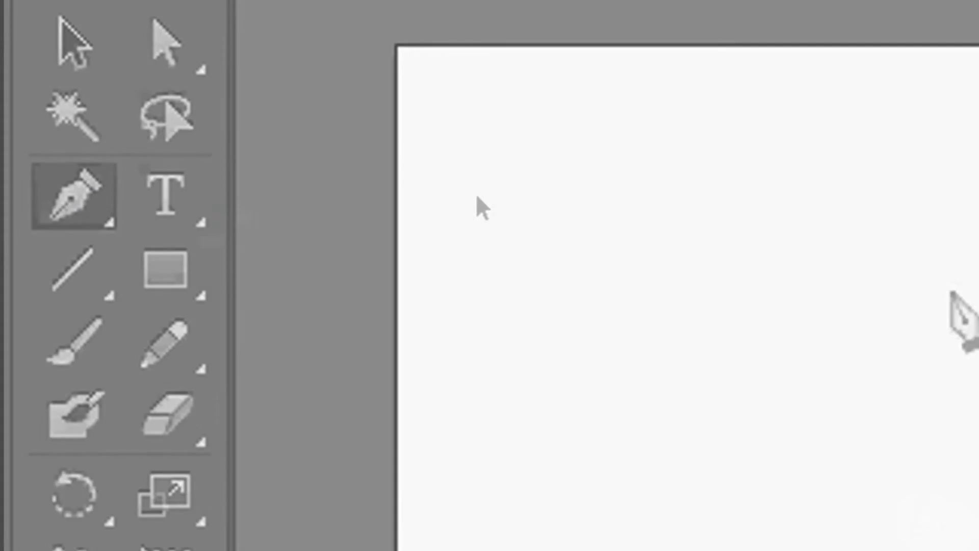
- Place the remaining corner anchors of the red arrowhead polygon and close it at its starting point
left_click_drag(249, 82, 507, 234)
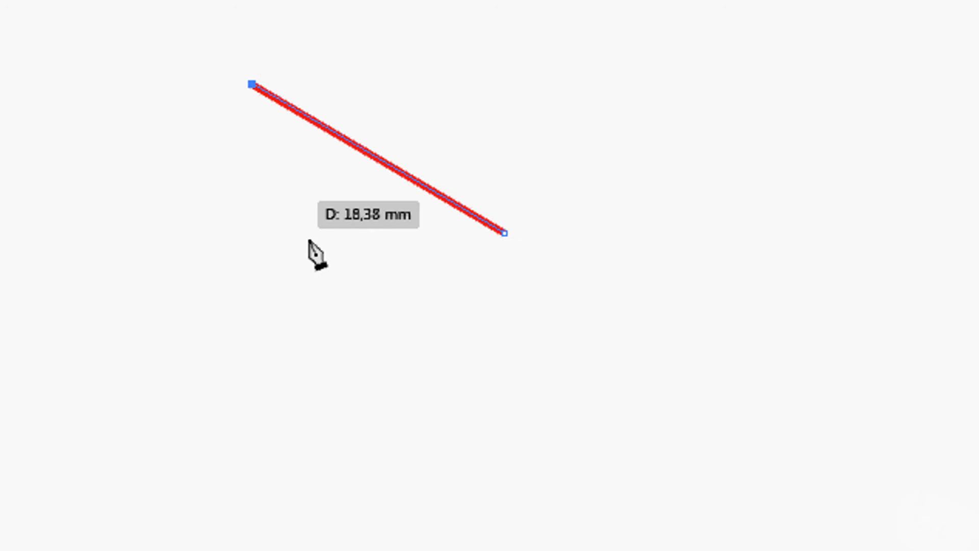
left_click(505, 497)
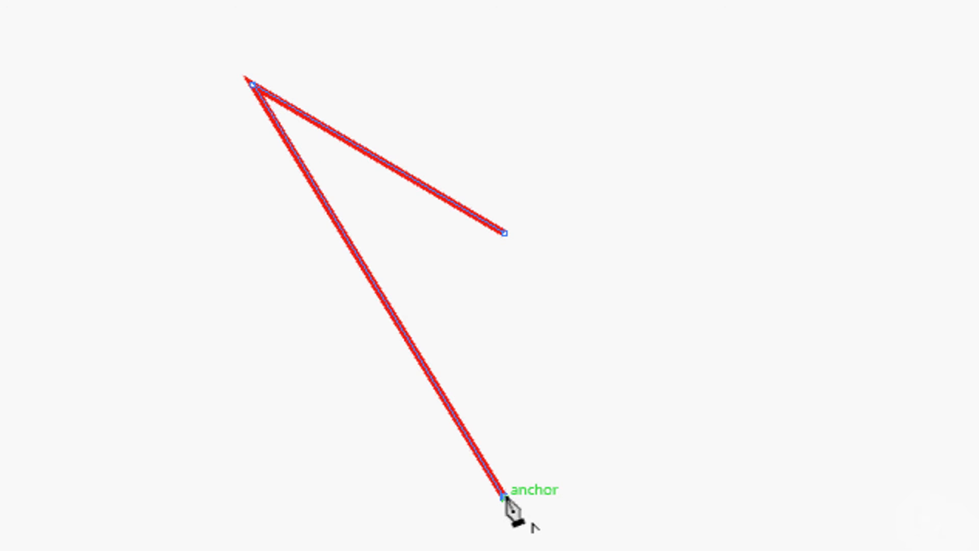
left_click(618, 391)
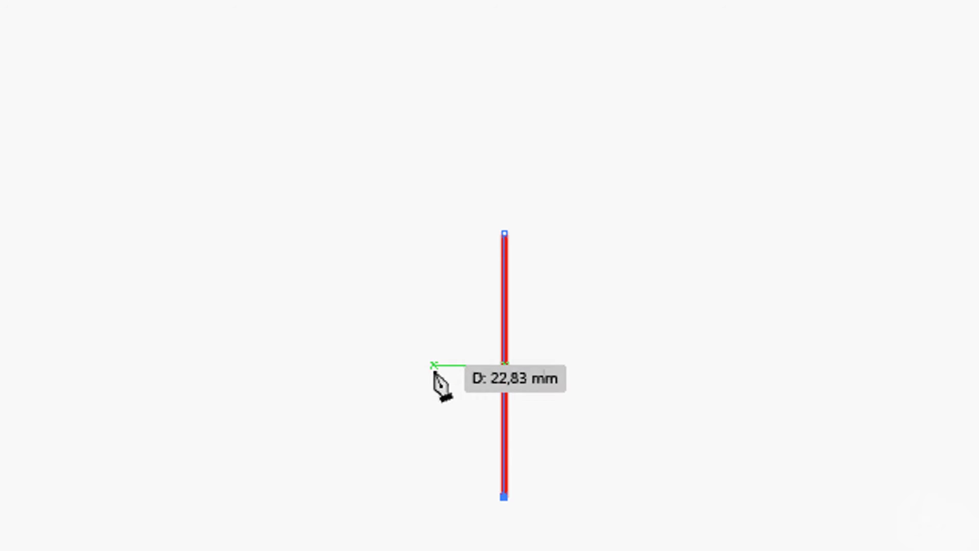
left_click(504, 380)
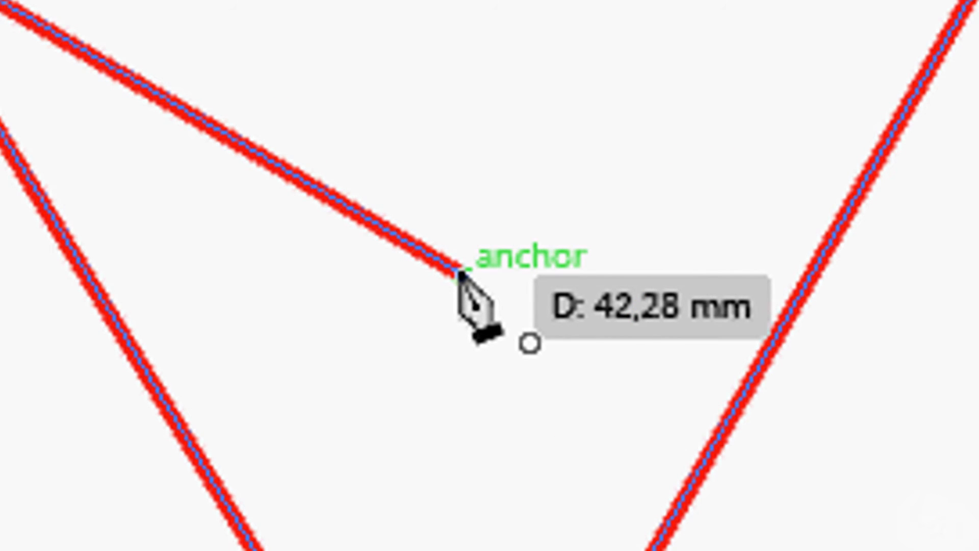
left_click(465, 282)
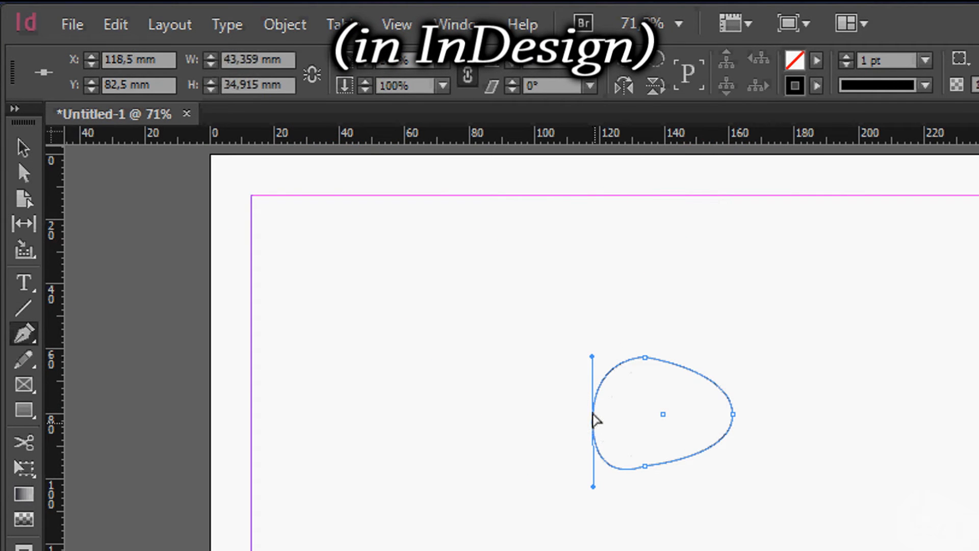
- Pull out a curve handle for the rounded segment of the egg-like path
left_click_drag(591, 412, 593, 424)
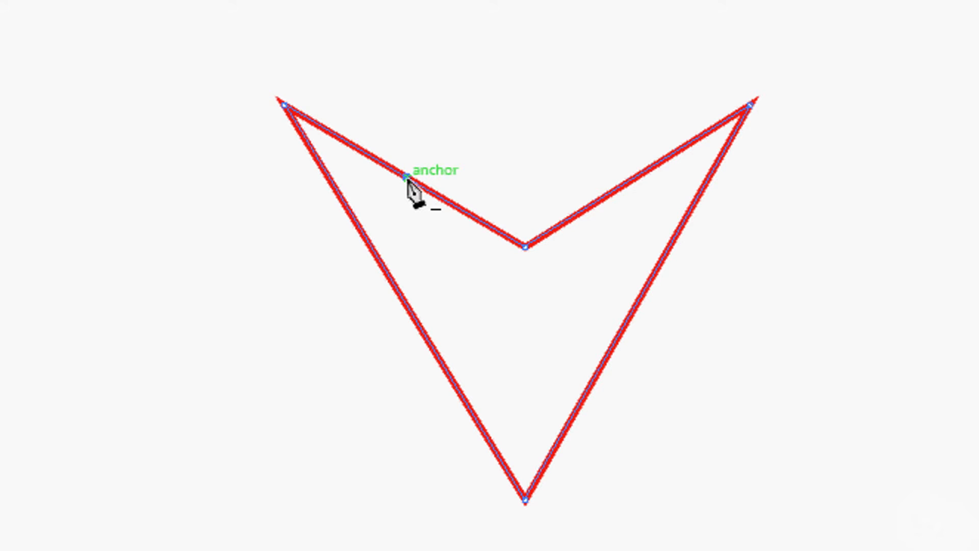
mouse_move(650, 188)
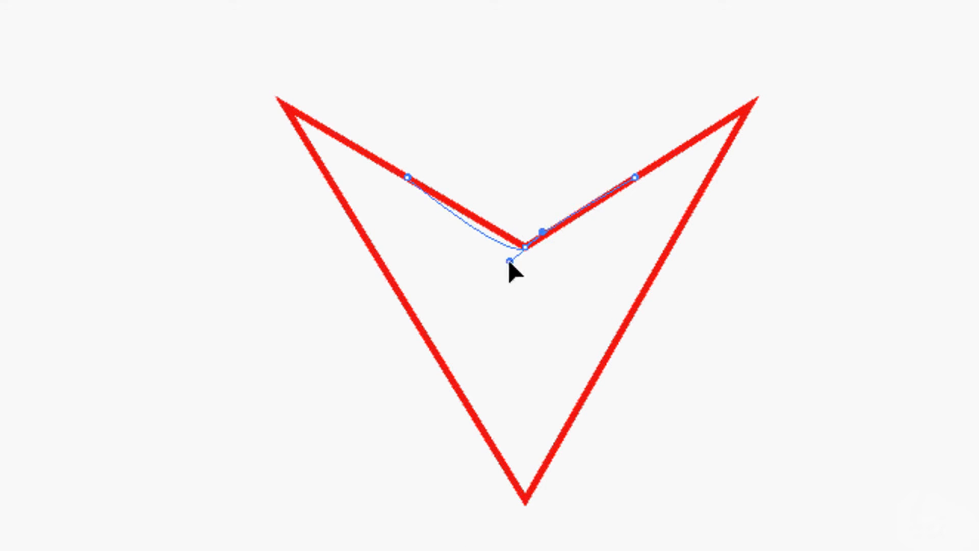
- Drag the notch anchor's handles until the arrowhead's top dips in an even smooth curve, then pull handles from the top-right corner
left_click_drag(514, 259, 431, 262)
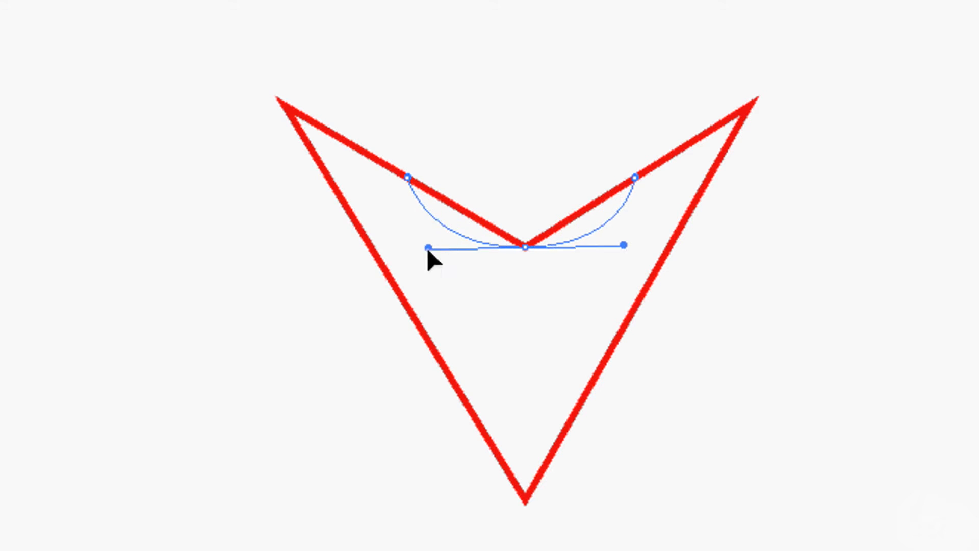
left_click_drag(431, 246, 519, 335)
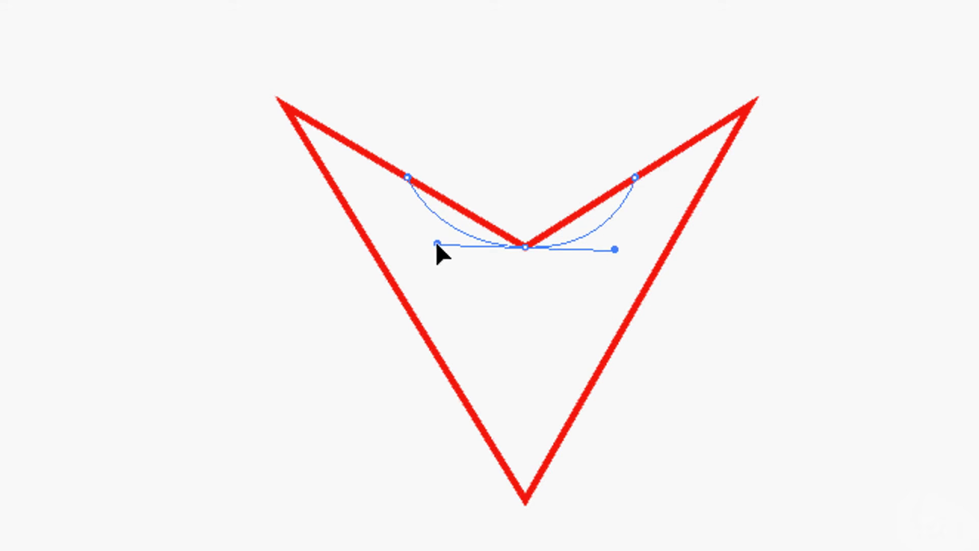
left_click_drag(615, 249, 488, 325)
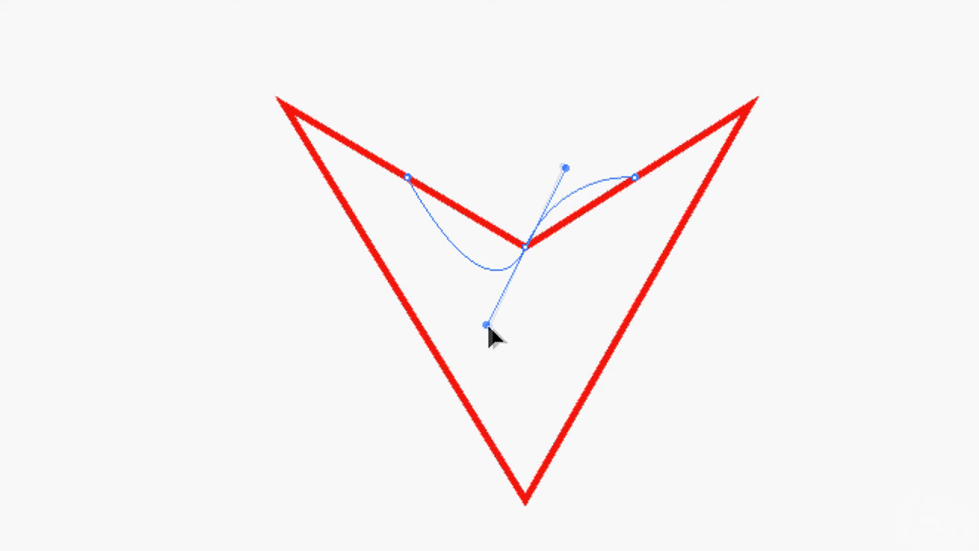
left_click_drag(489, 323, 605, 102)
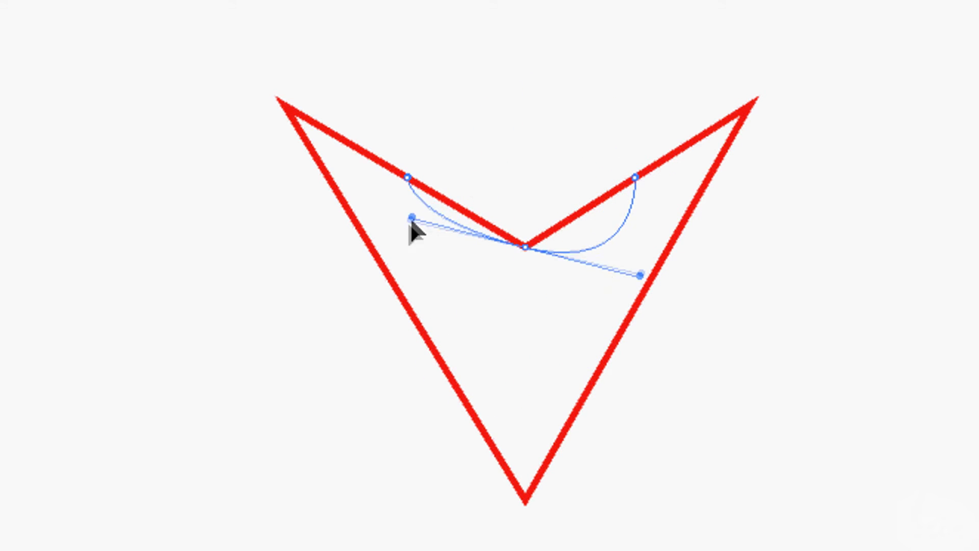
left_click_drag(412, 217, 474, 247)
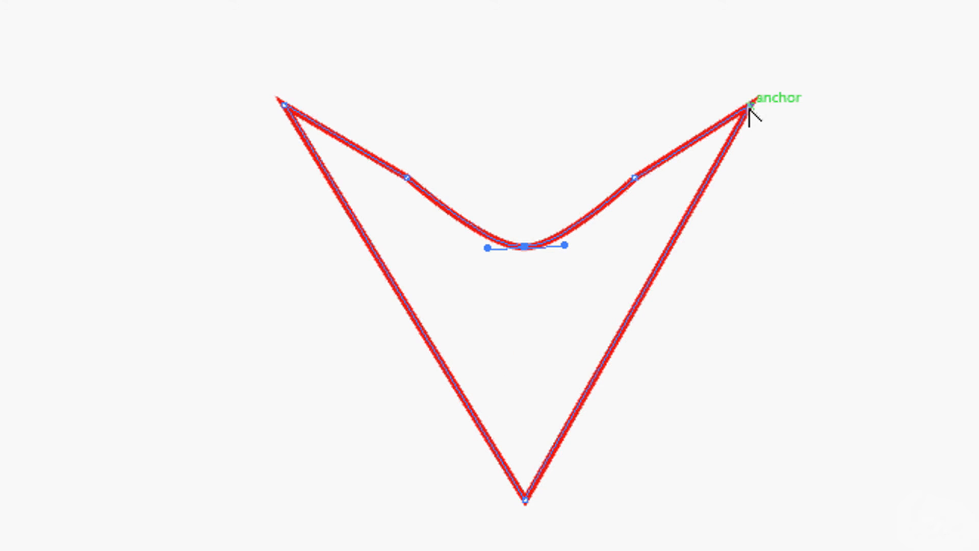
left_click_drag(750, 109, 696, 47)
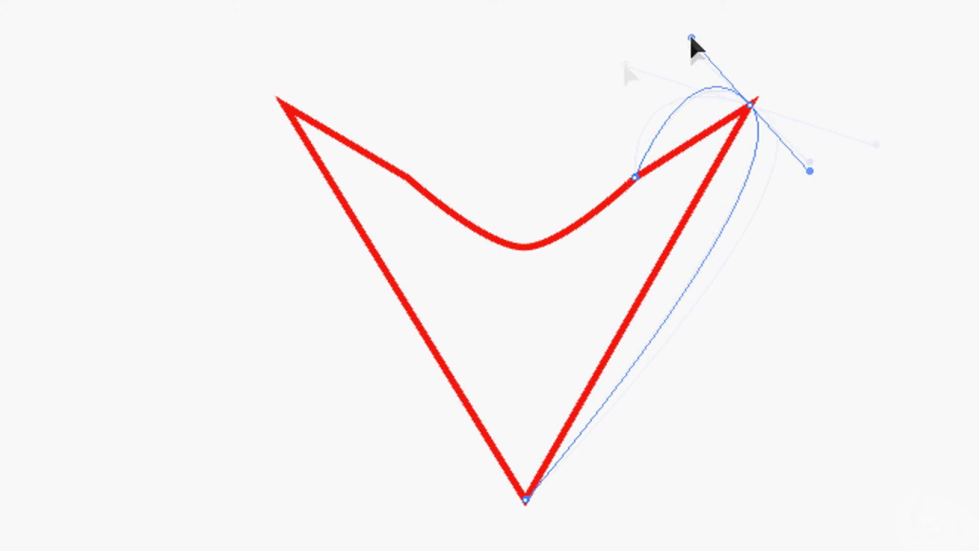
- Round the arrowhead's top-right corner and centre point into smooth, flowing curves
left_click_drag(697, 34, 640, 47)
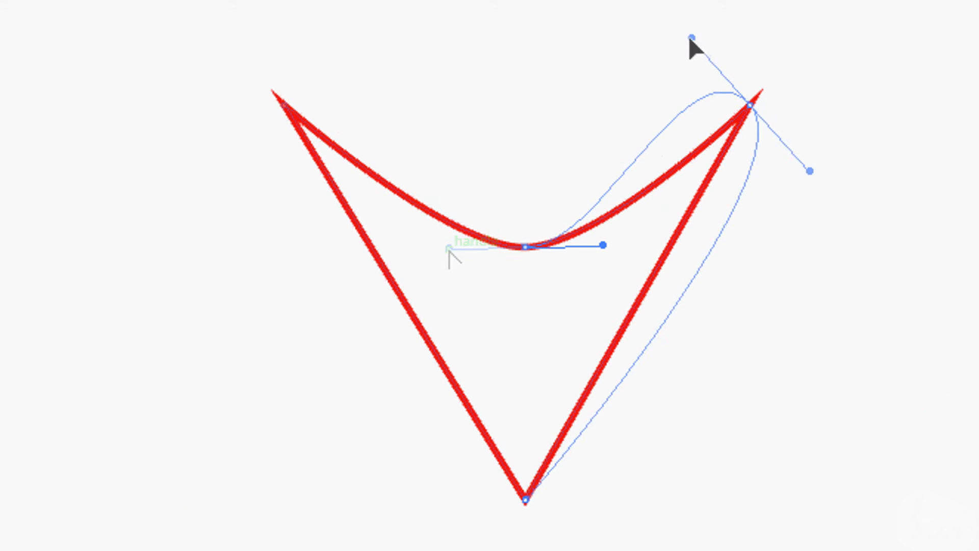
left_click_drag(695, 35, 636, 47)
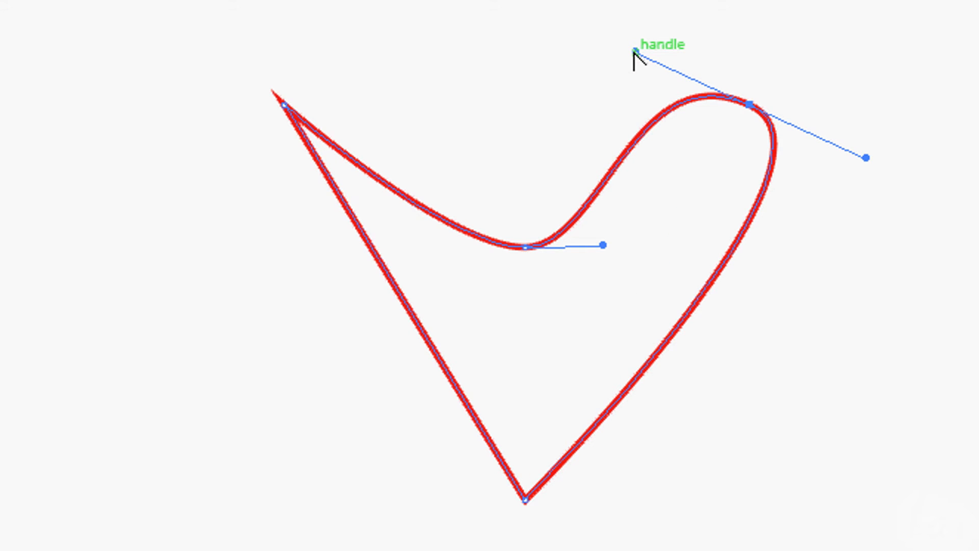
left_click_drag(633, 55, 650, 84)
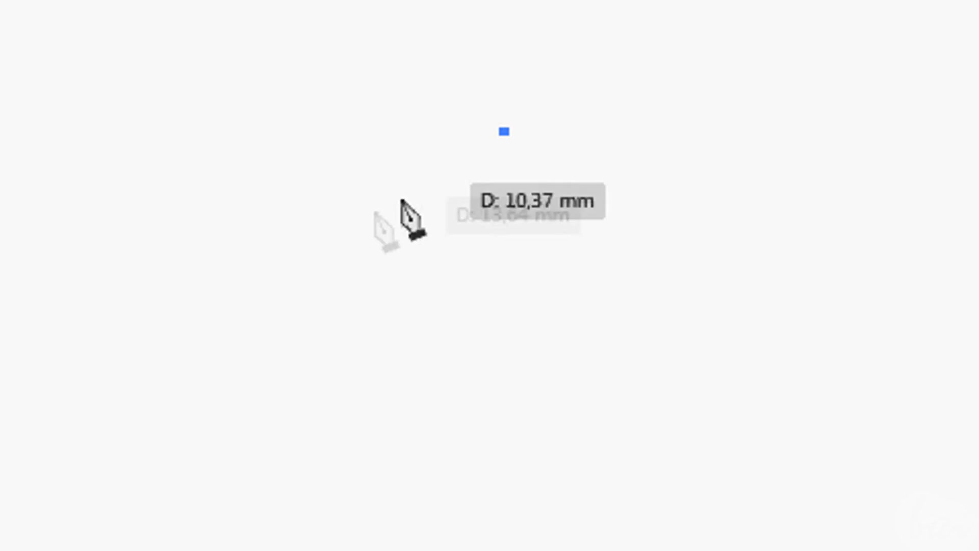
- Start a new Pen path and drag a point's handles to bend the wedge's left side into a curve
left_click(489, 381)
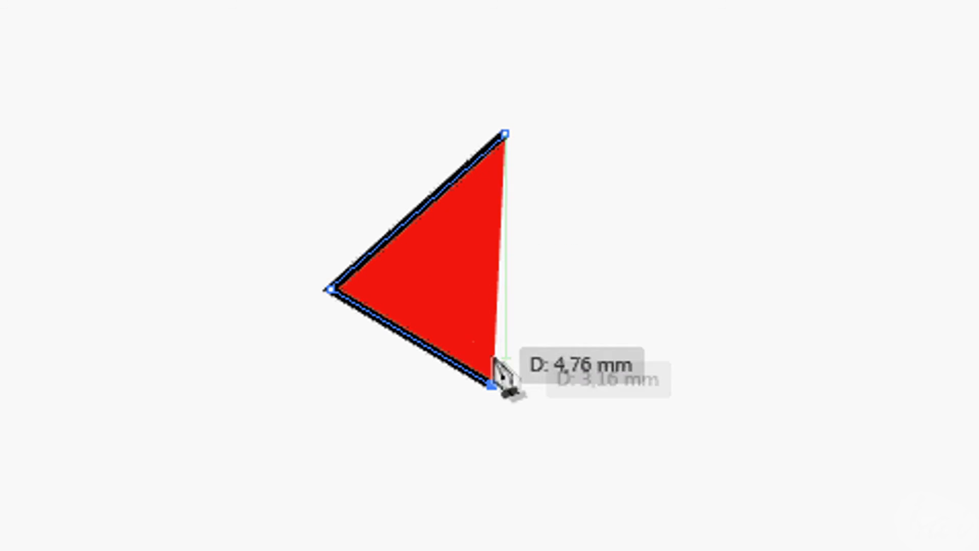
left_click_drag(328, 291, 324, 205)
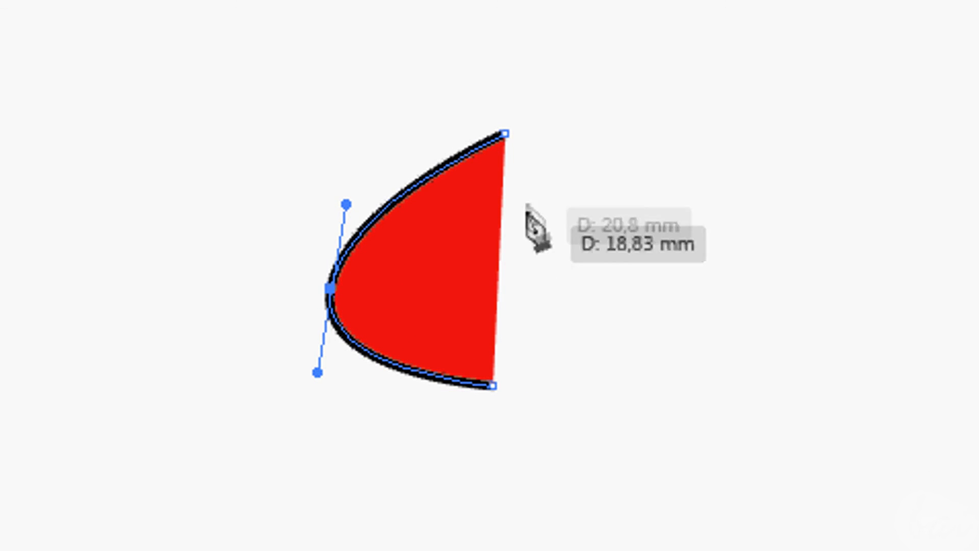